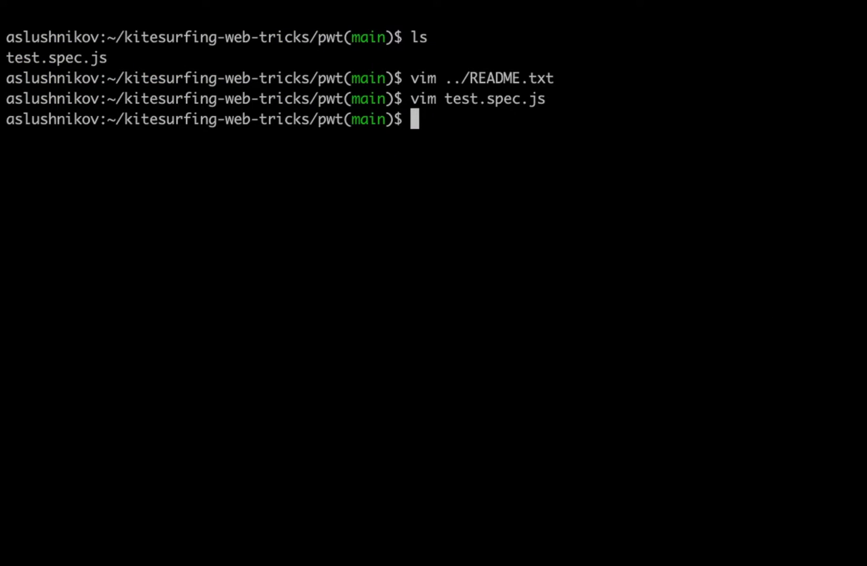
Run npx playwright test --timeout 3000 and watch the single test time out.
text(npx)
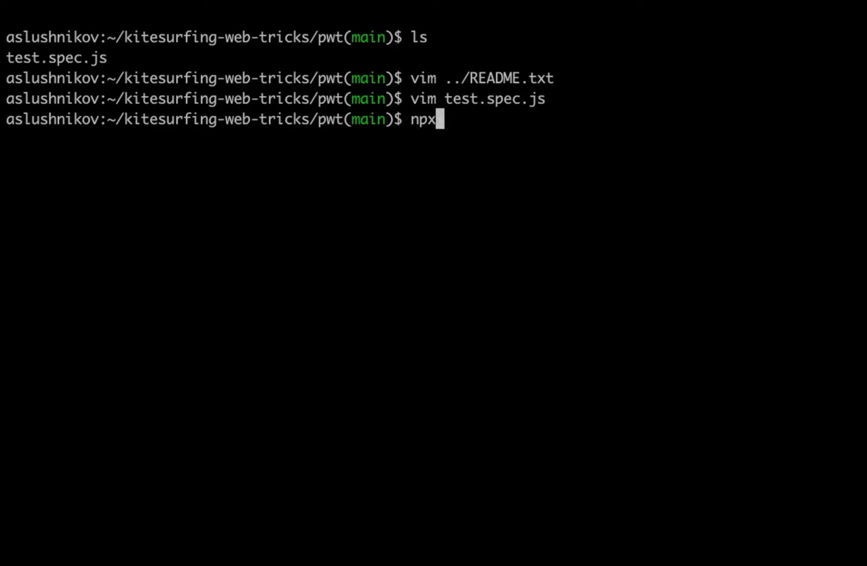
text(playwright test --timeout 3000)
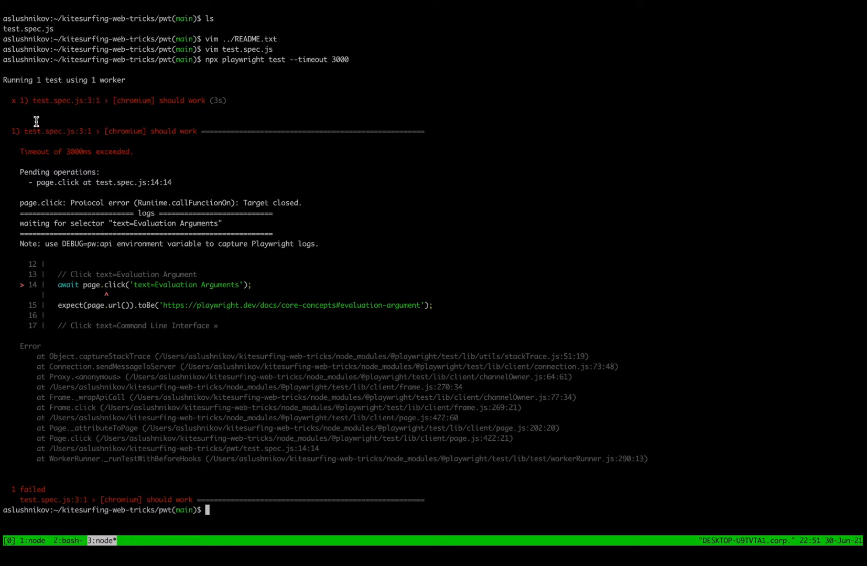
double_click(35, 151)
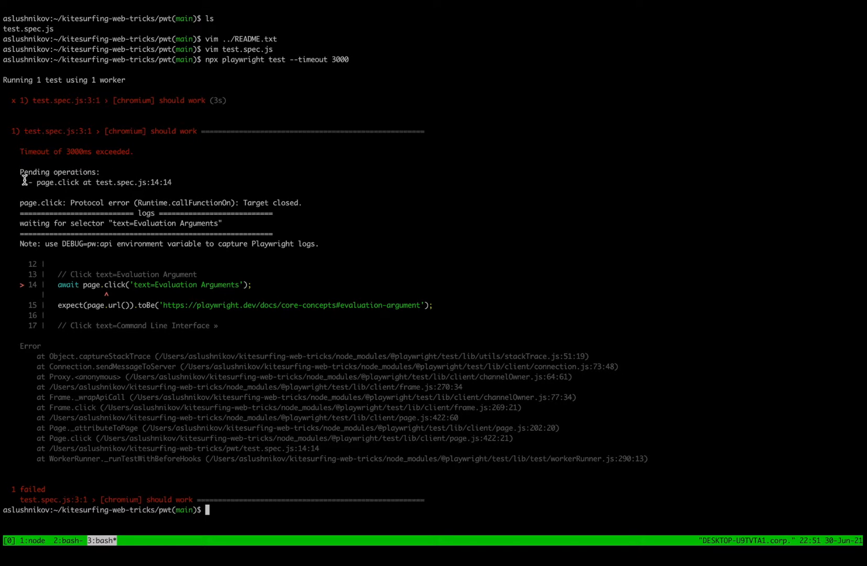
double_click(59, 182)
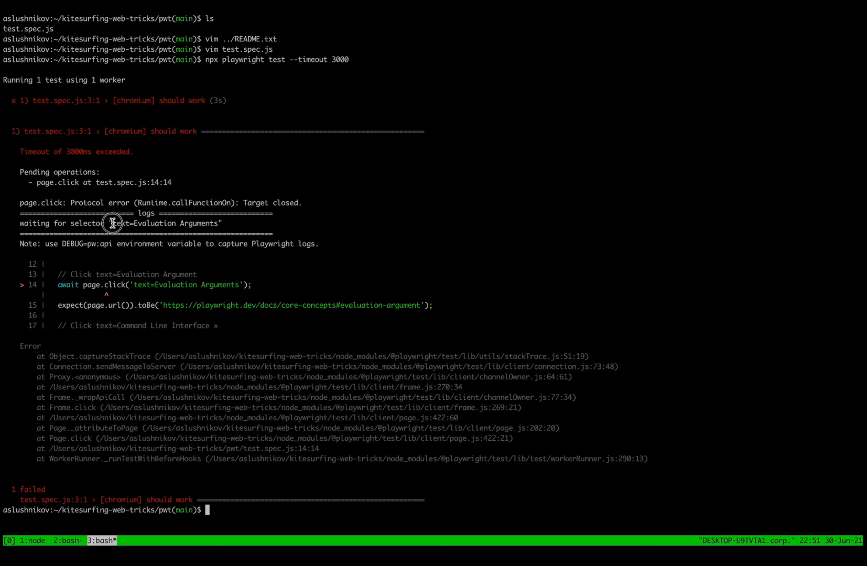
double_click(166, 223)
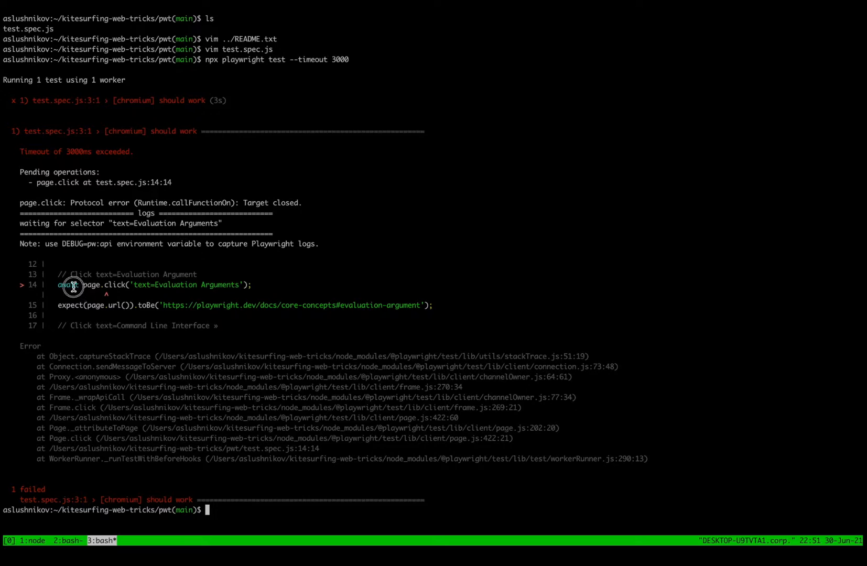
mouse_move(254, 284)
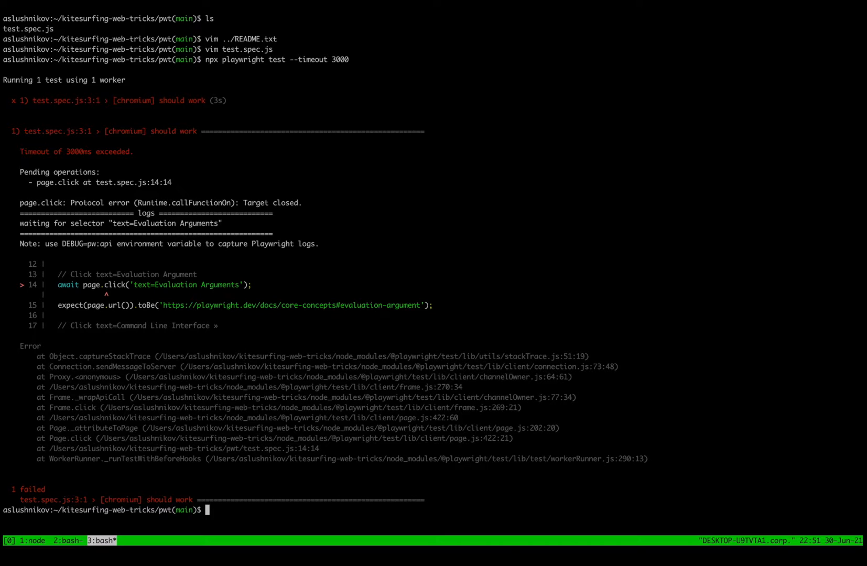
Rerun the test with PWDEBUG=1 so Chromium opens with Playwright Inspector paused at page.goto.
text(PWD)
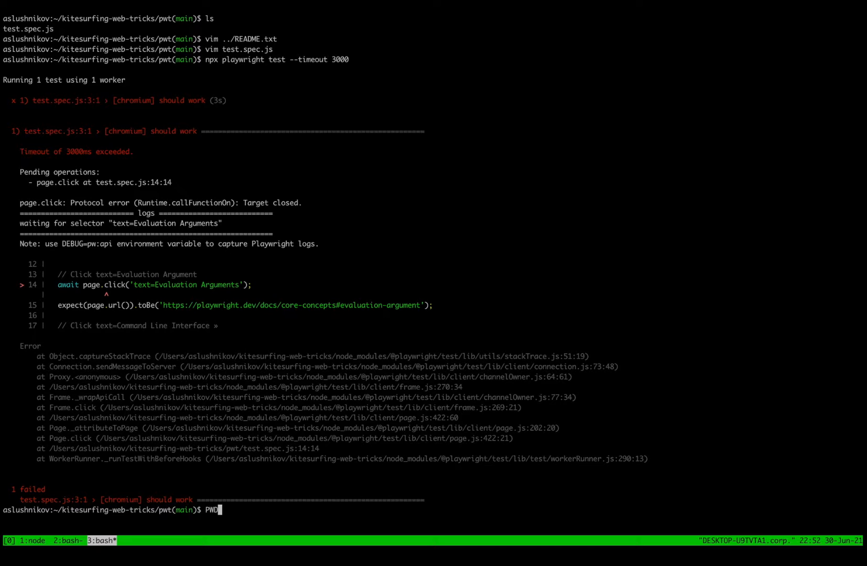
text(E)
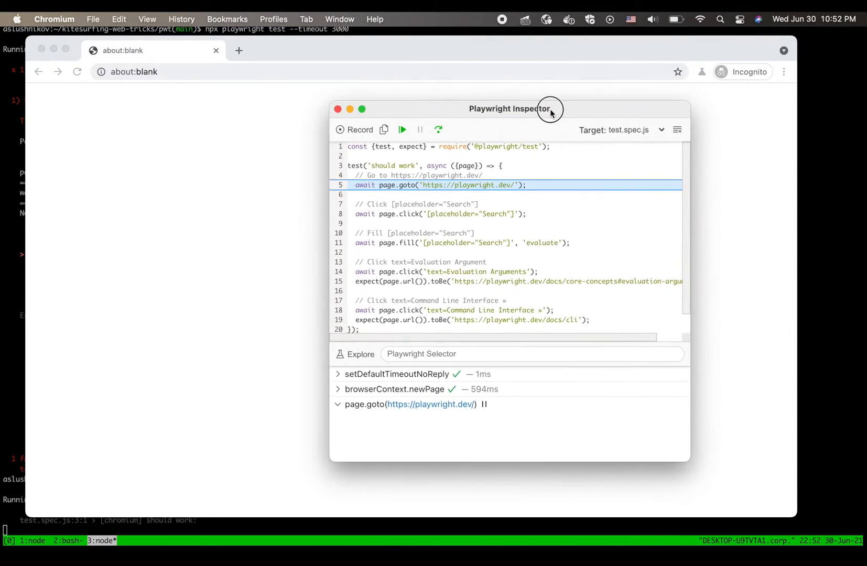
Move the Inspector window lower and step over page.goto to load playwright.dev.
drag(551, 108, 503, 127)
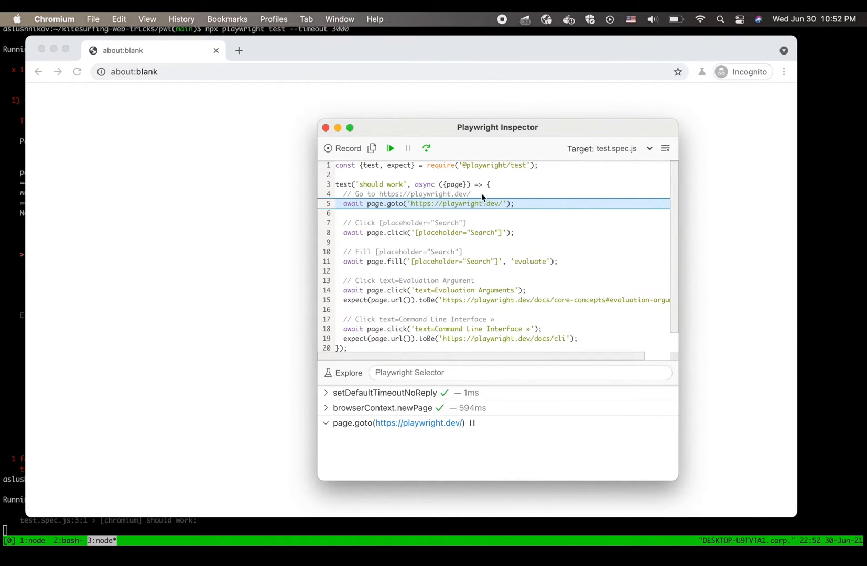
mouse_move(377, 182)
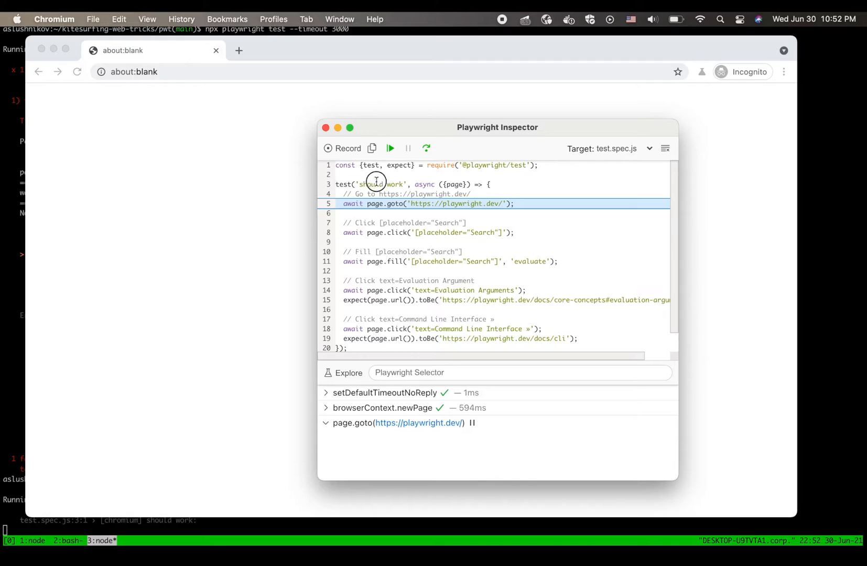
mouse_move(345, 217)
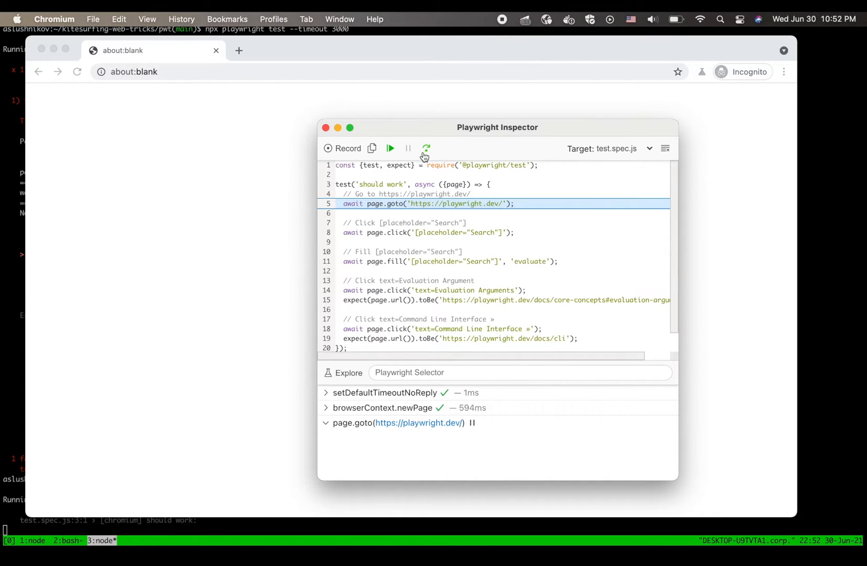
click(389, 147)
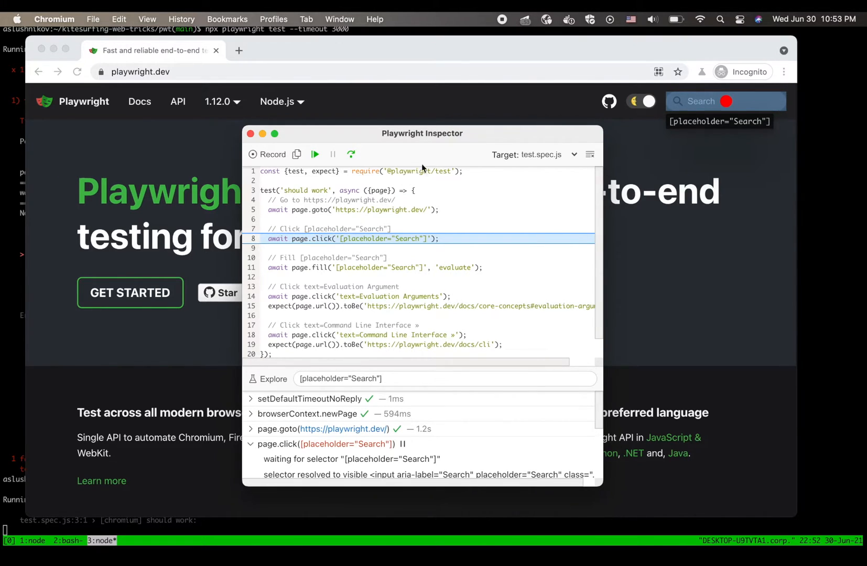
mouse_move(727, 110)
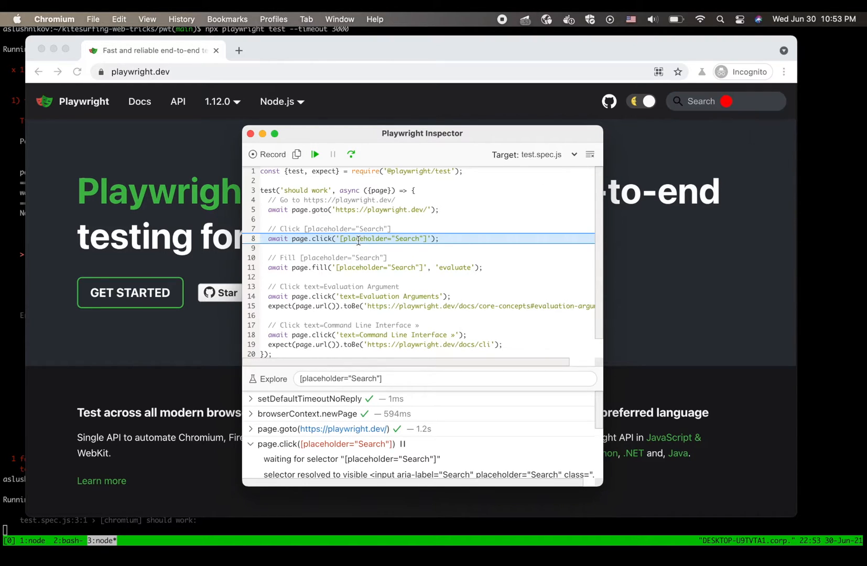
mouse_move(726, 102)
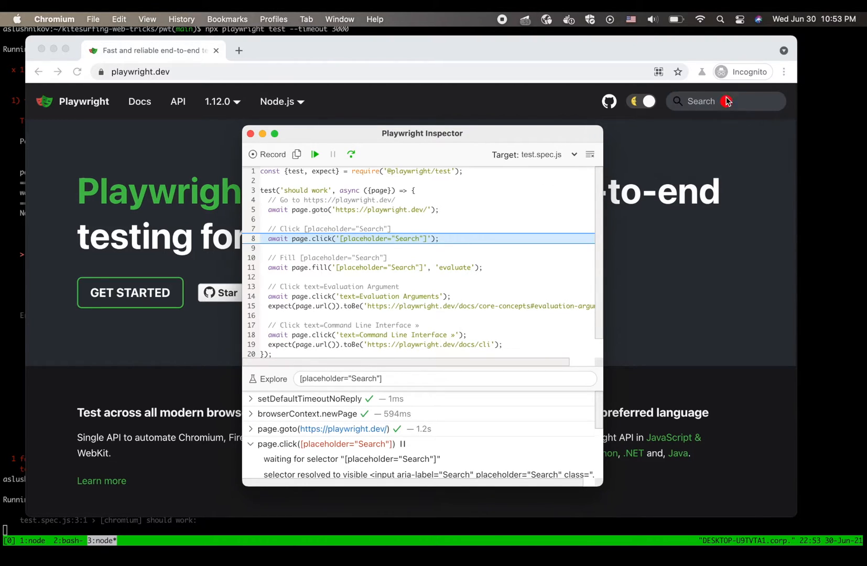
mouse_move(725, 101)
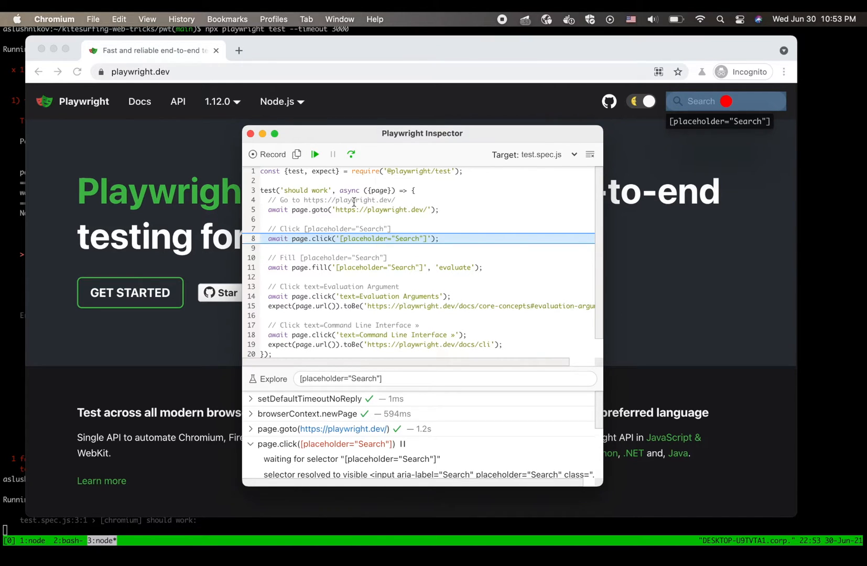
Step over the Search click and the 'evaluate' fill, reaching the Evaluation Arguments click.
click(315, 154)
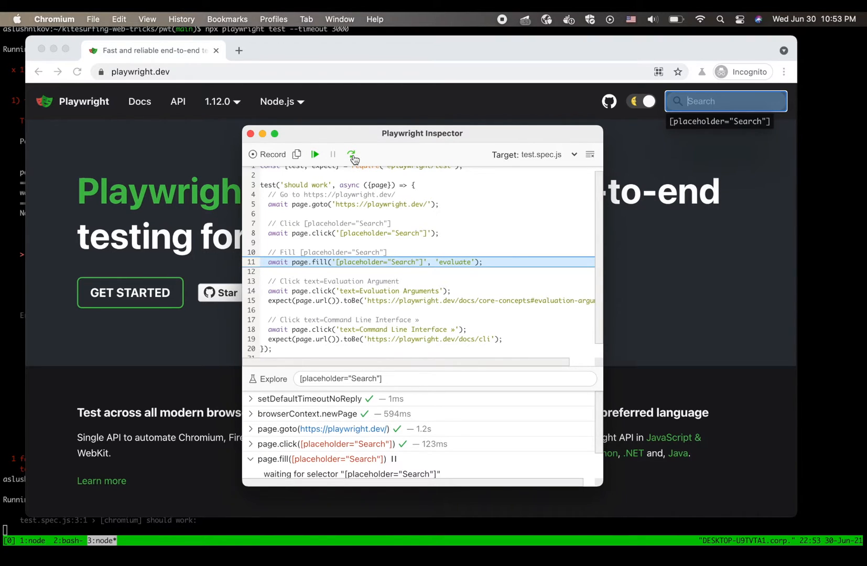
click(351, 154)
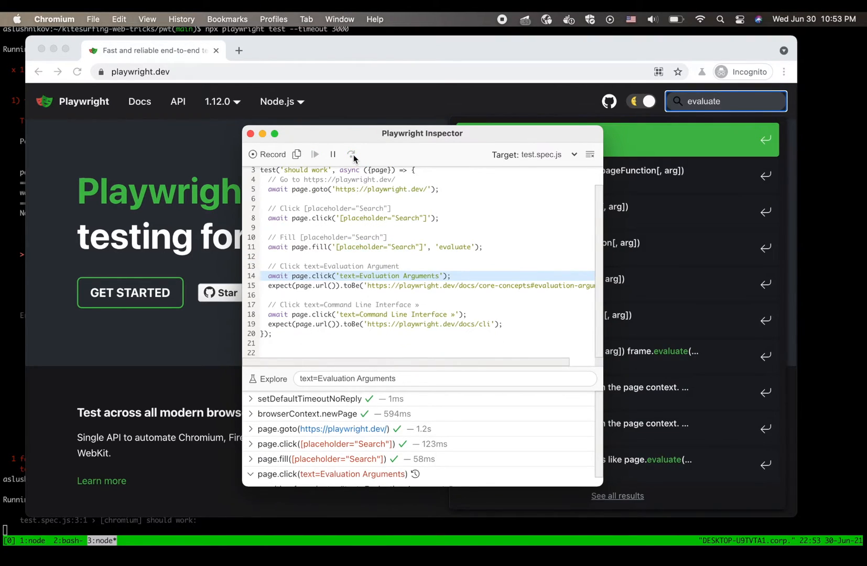
mouse_move(449, 138)
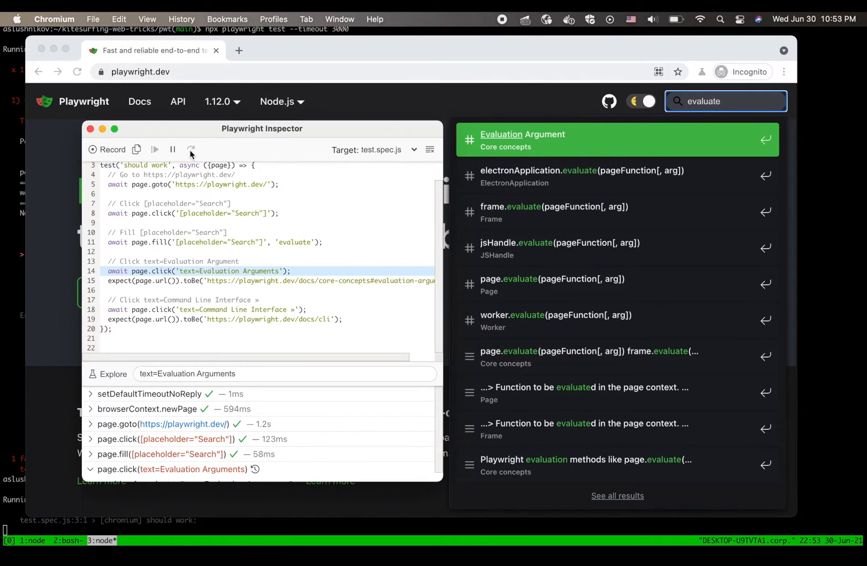
mouse_move(196, 154)
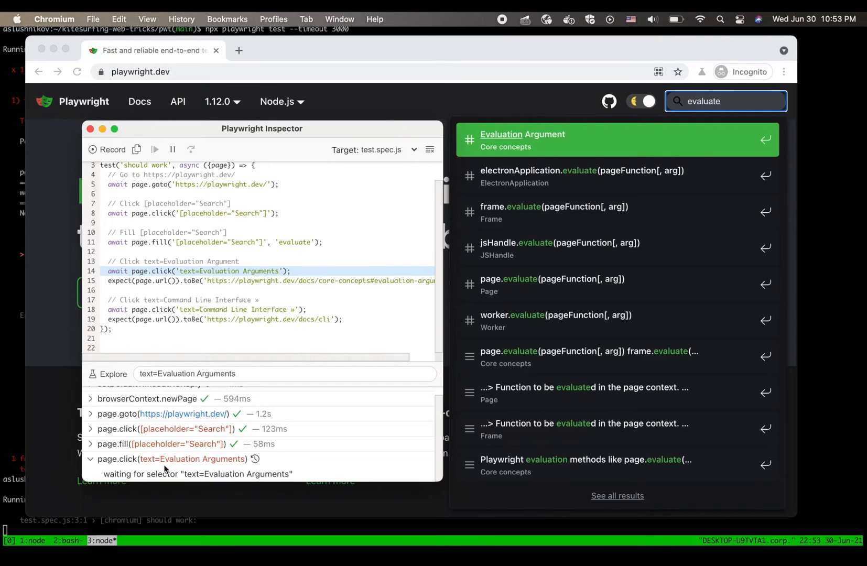
click(169, 459)
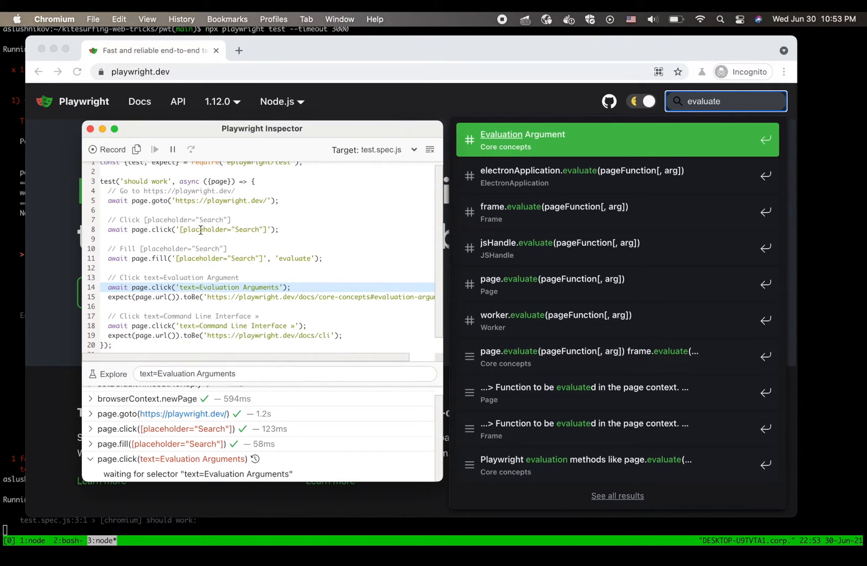
mouse_move(551, 148)
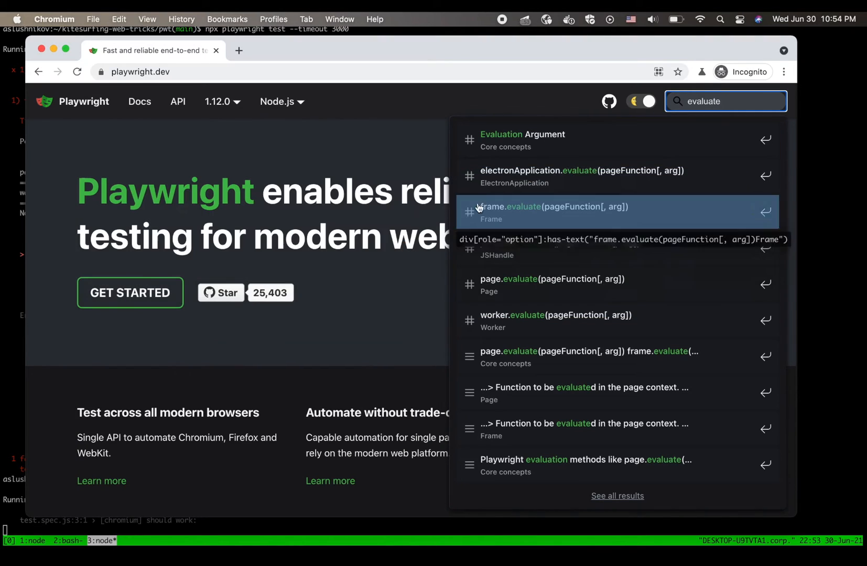
mouse_move(550, 146)
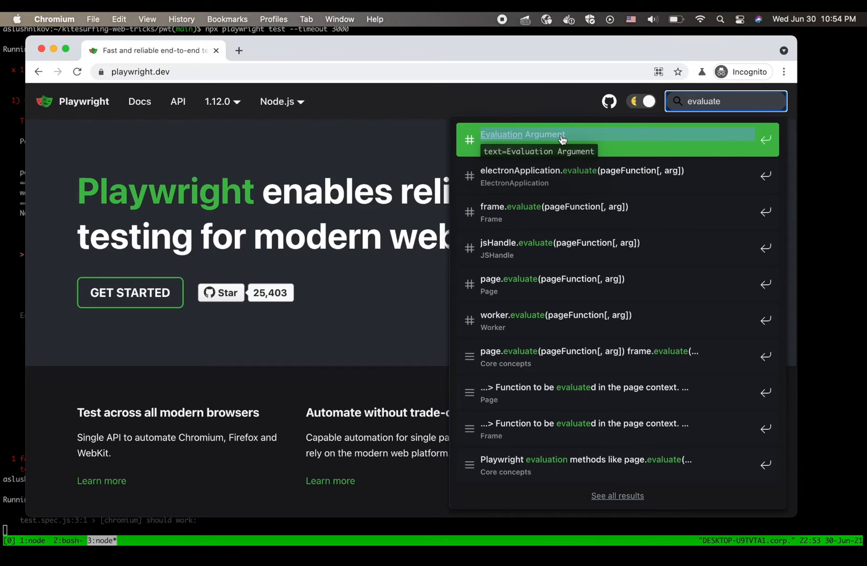
mouse_move(549, 140)
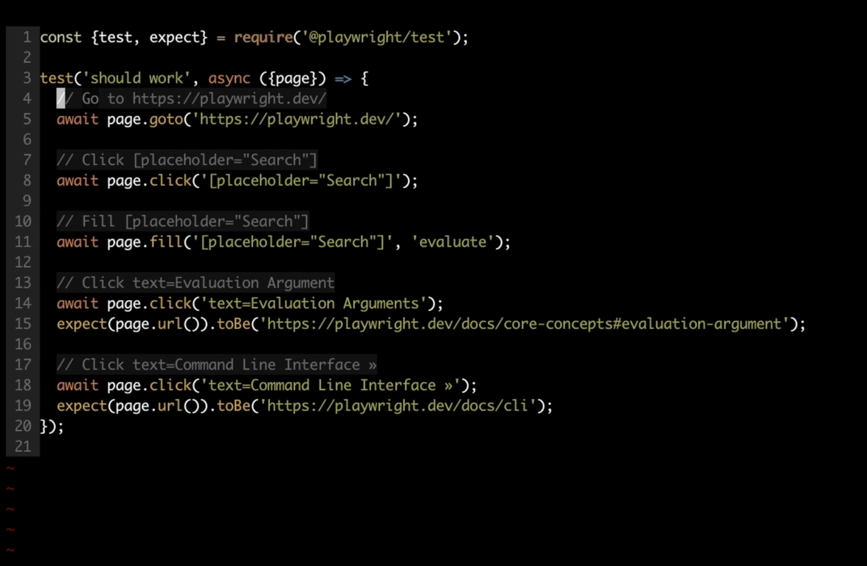
Place the cursor on line 14 of test.spec.js, the faulty 'Evaluation Arguments' selector.
click(60, 303)
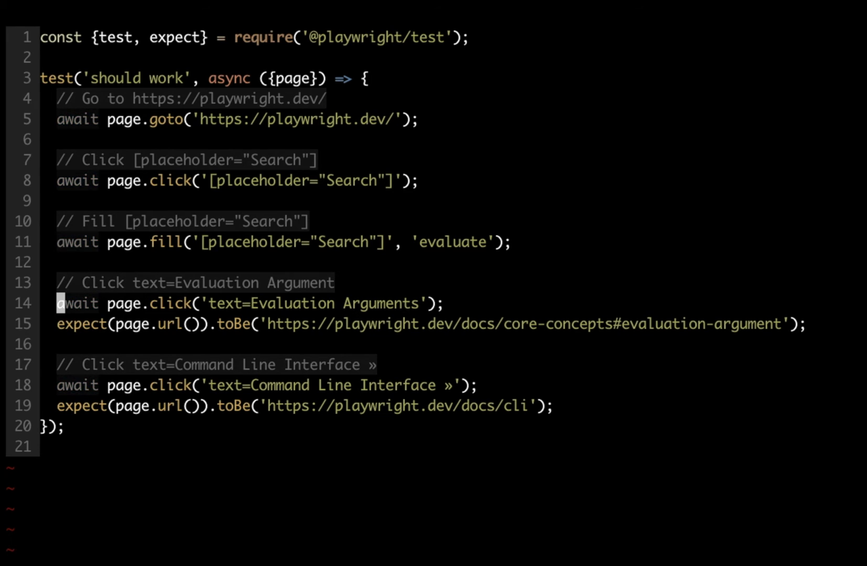